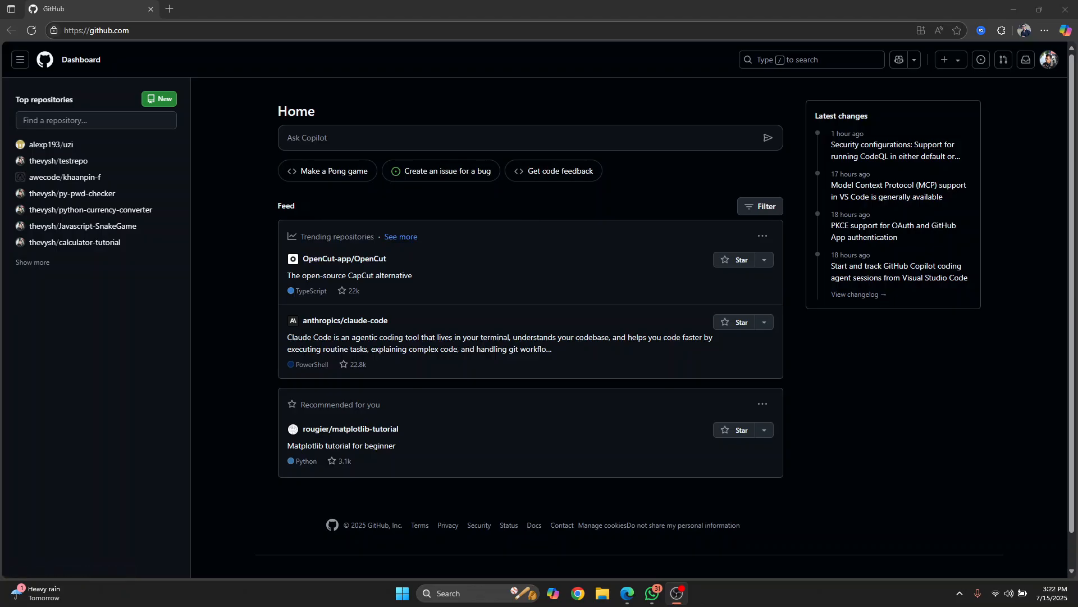
# Step: From the avatar menu, reach Settings and its SSH and GPG keys page
pyautogui.click(1048, 60)
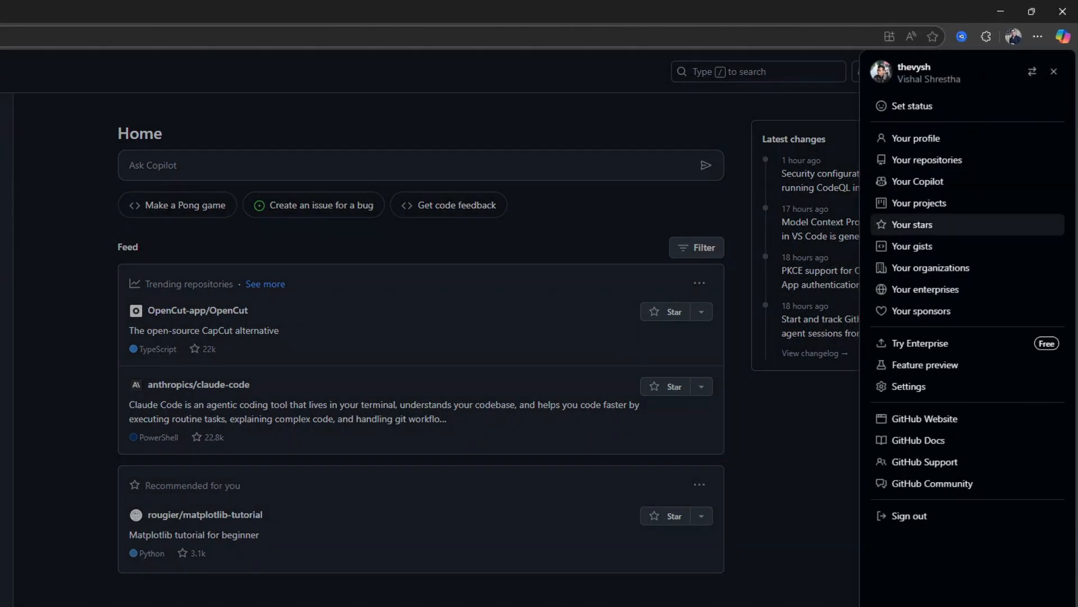
pyautogui.moveTo(909, 385)
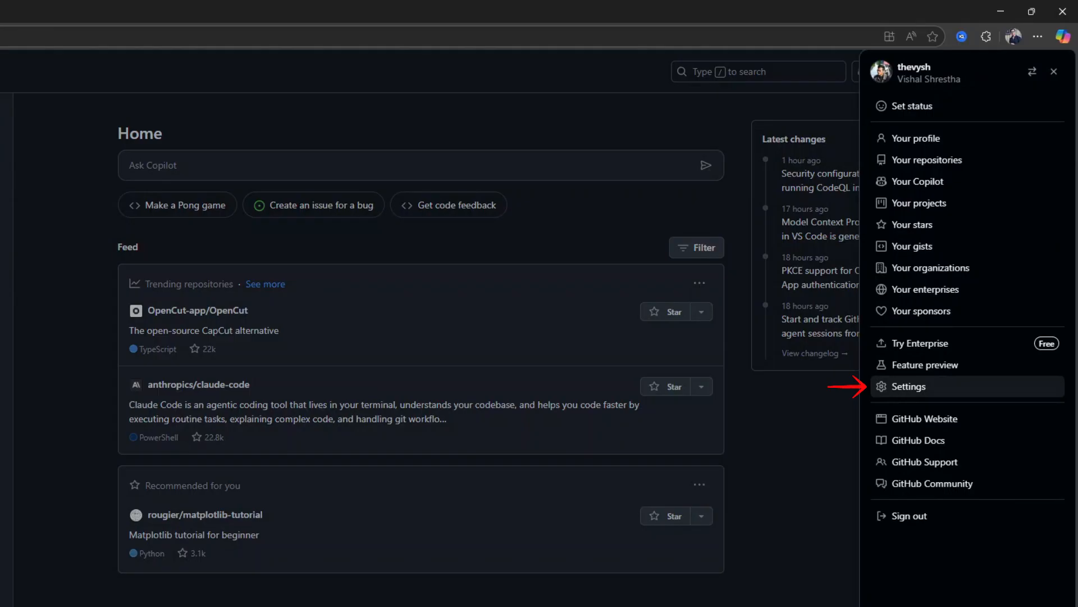
pyautogui.click(908, 385)
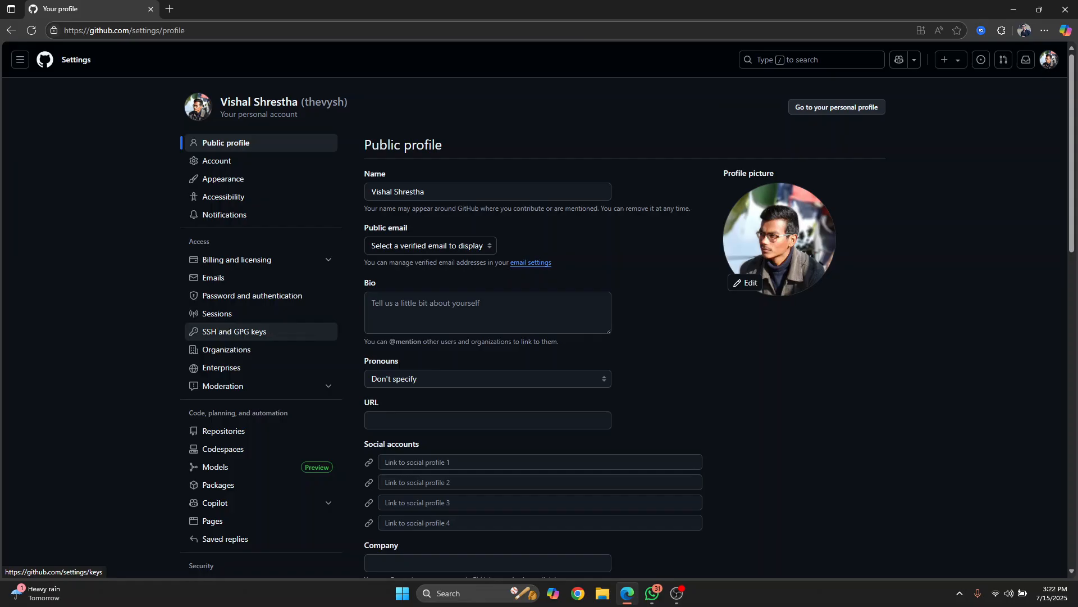
pyautogui.click(234, 330)
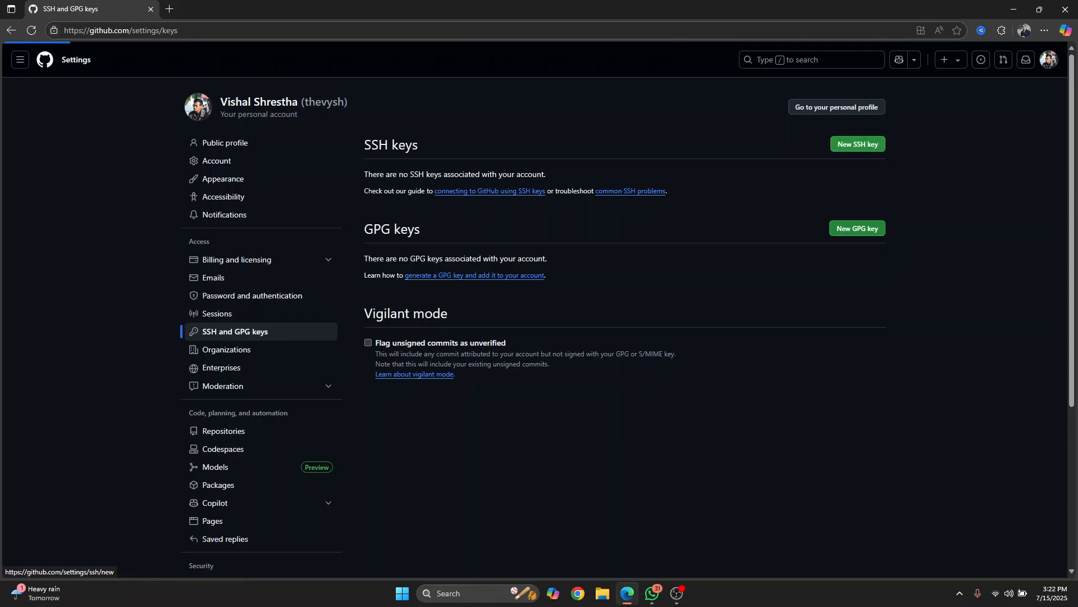
# Step: Begin a New SSH key entry with the title 'my pc'
pyautogui.click(857, 143)
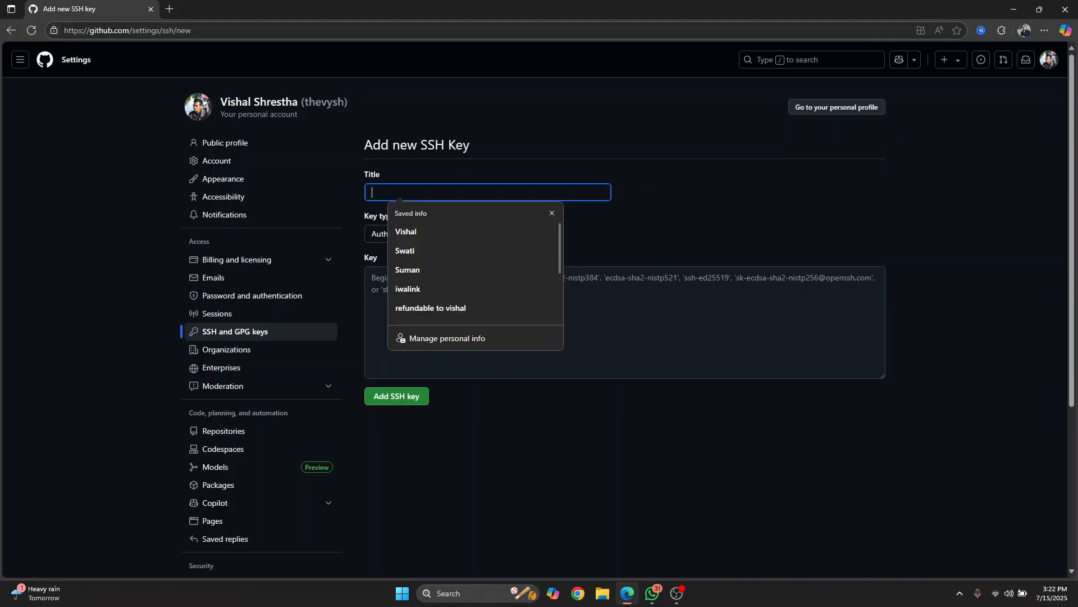
pyautogui.write('my pc')
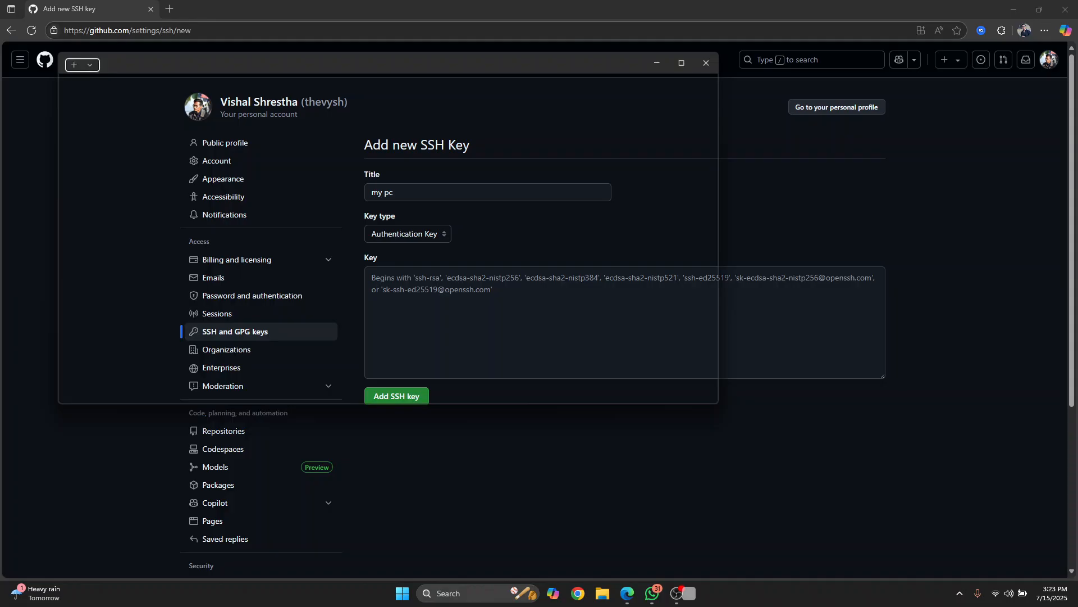
# Step: Run ssh-keygen, saving a passphrase-free ed25519 key pair as mykey and mykey.pub
pyautogui.click(688, 593)
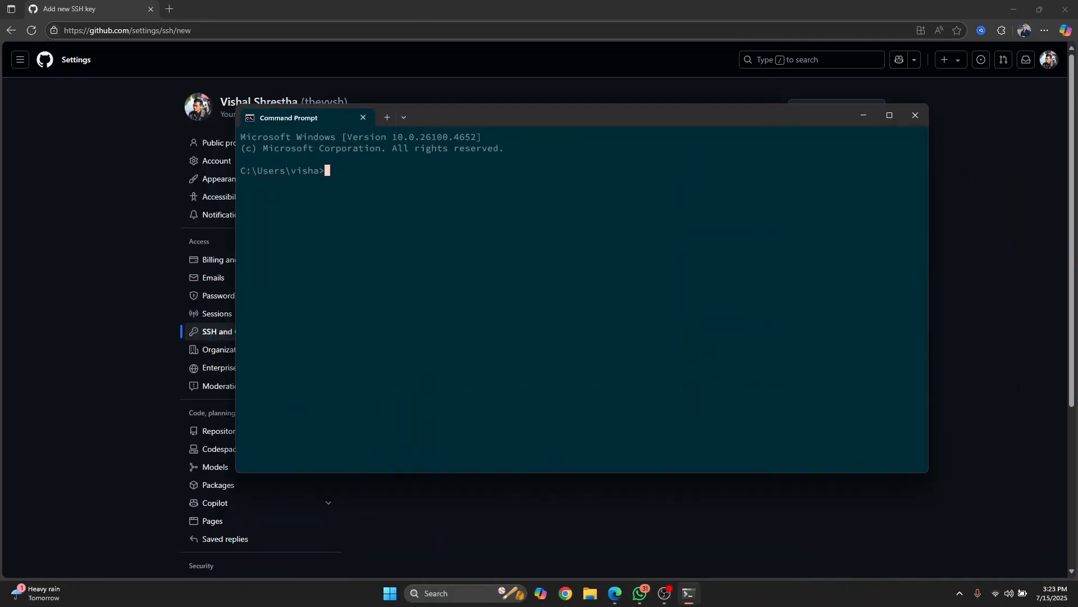
pyautogui.write('ssh-')
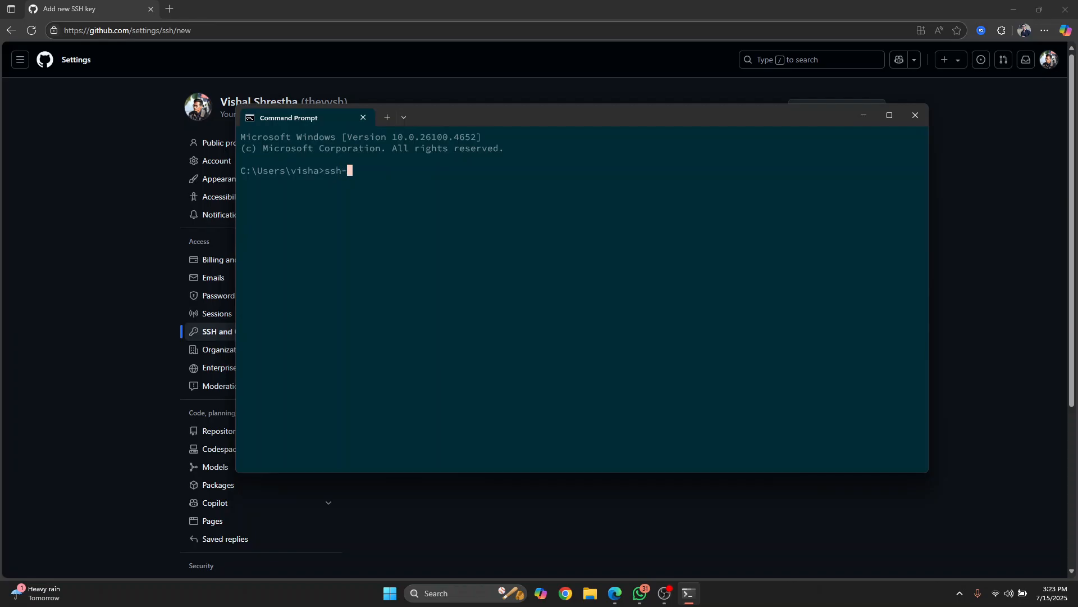
pyautogui.write('keygen')
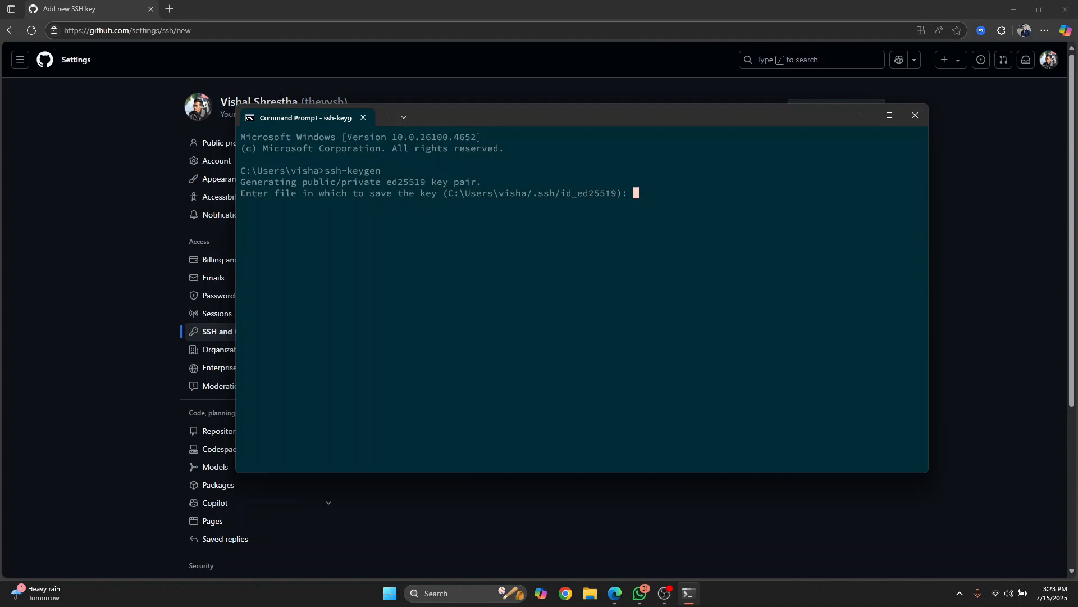
pyautogui.write('mykey')
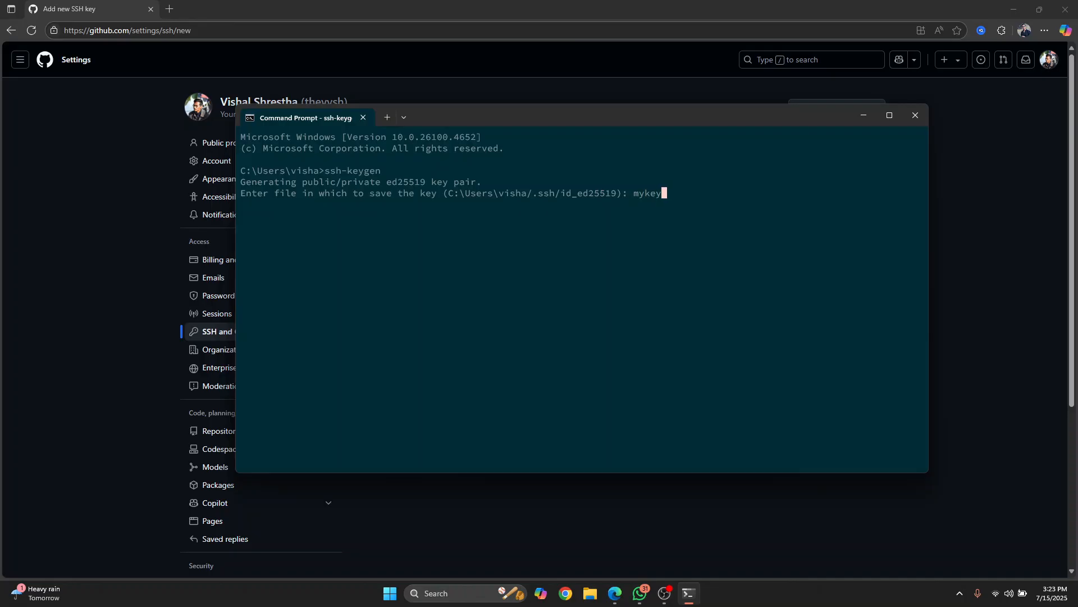
pyautogui.press('enter')
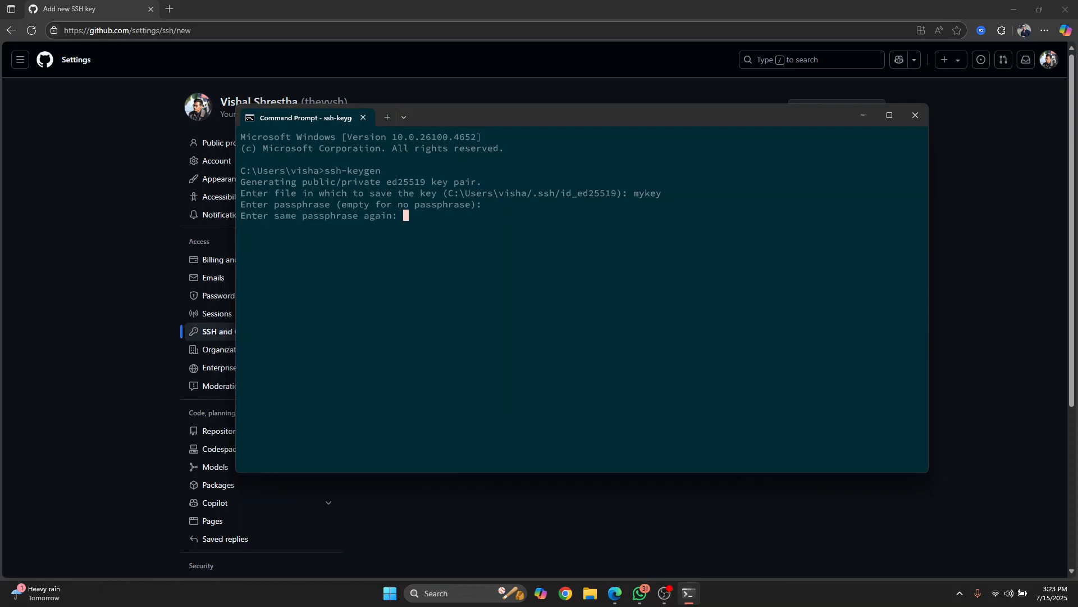
pyautogui.press('enter')
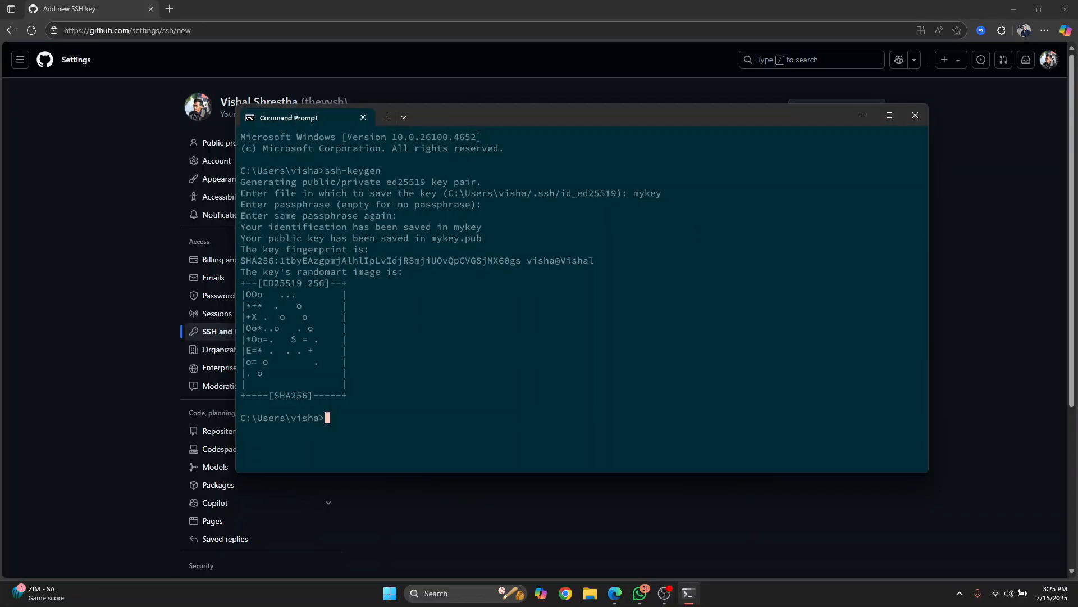
pyautogui.doubleClick(360, 237)
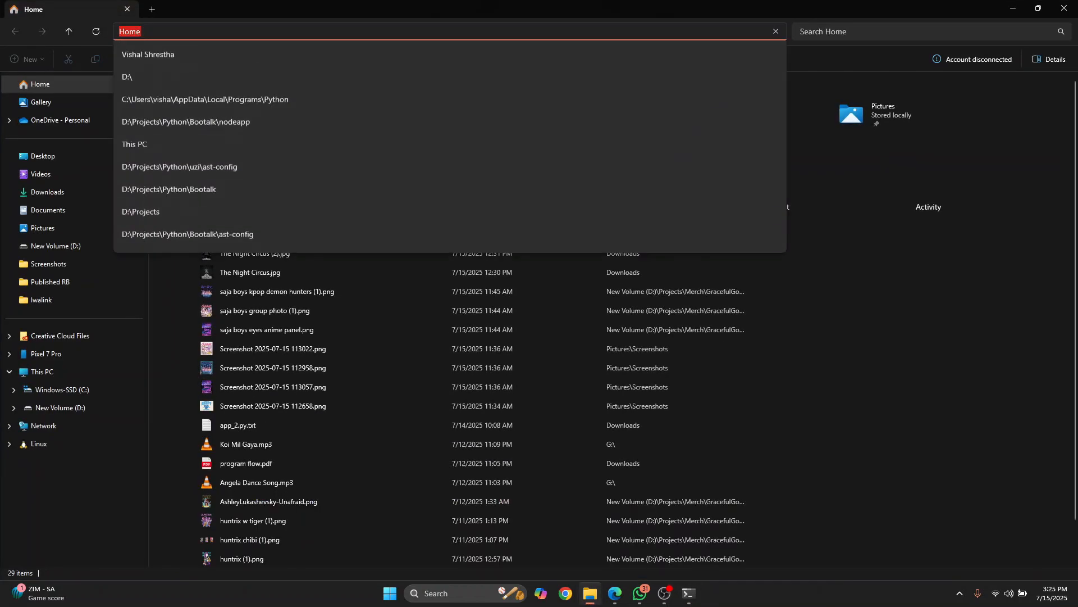
# Step: Navigate to C:\Users\visha and bring up the context menu for mykey.pub
pyautogui.write('C:\\Users\\visha')
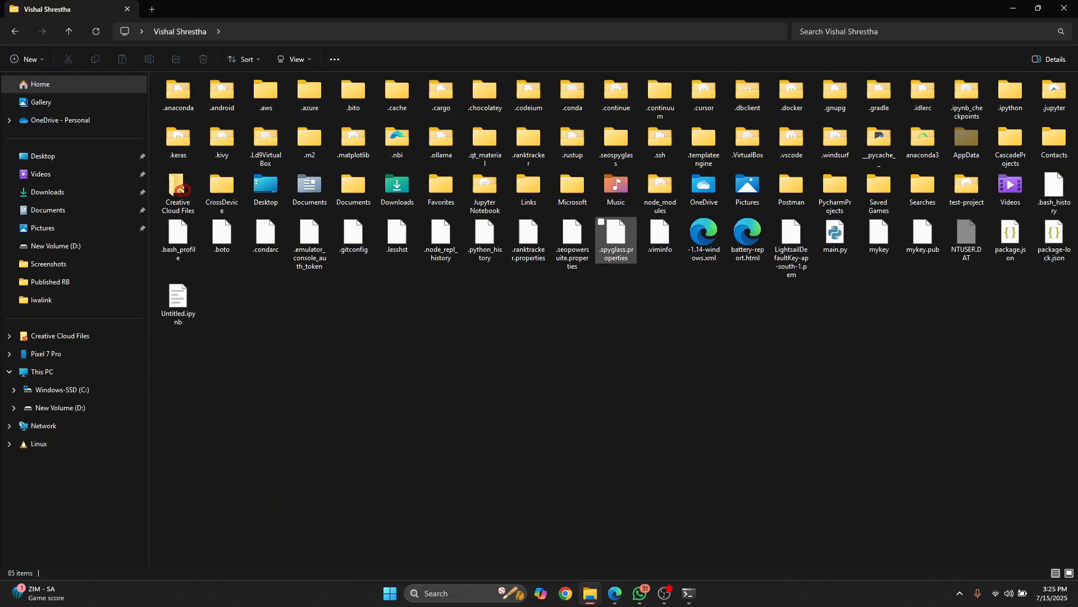
pyautogui.click(922, 239)
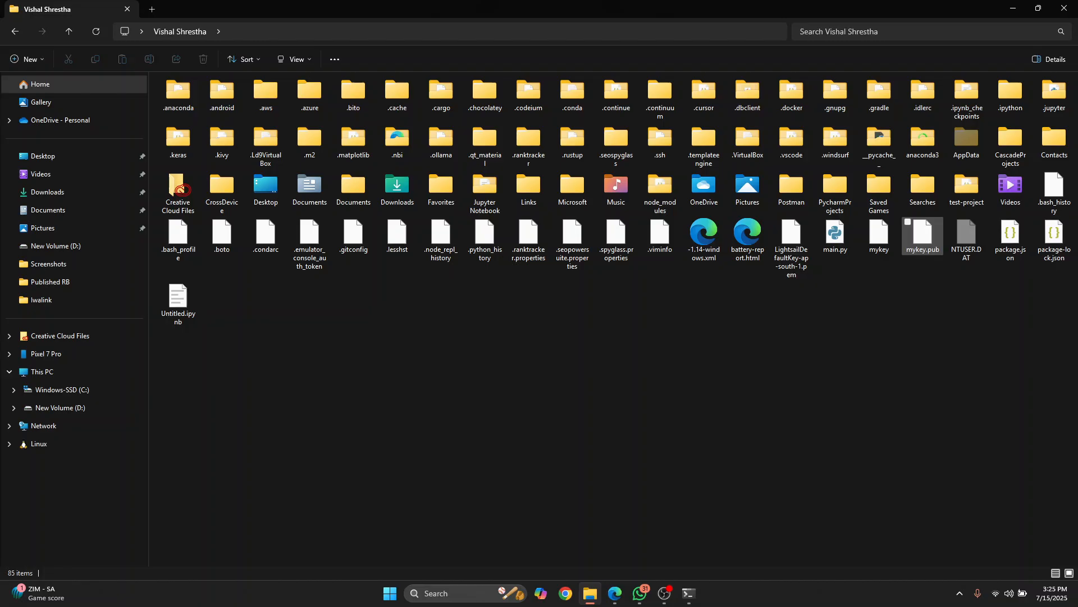
pyautogui.click(923, 236)
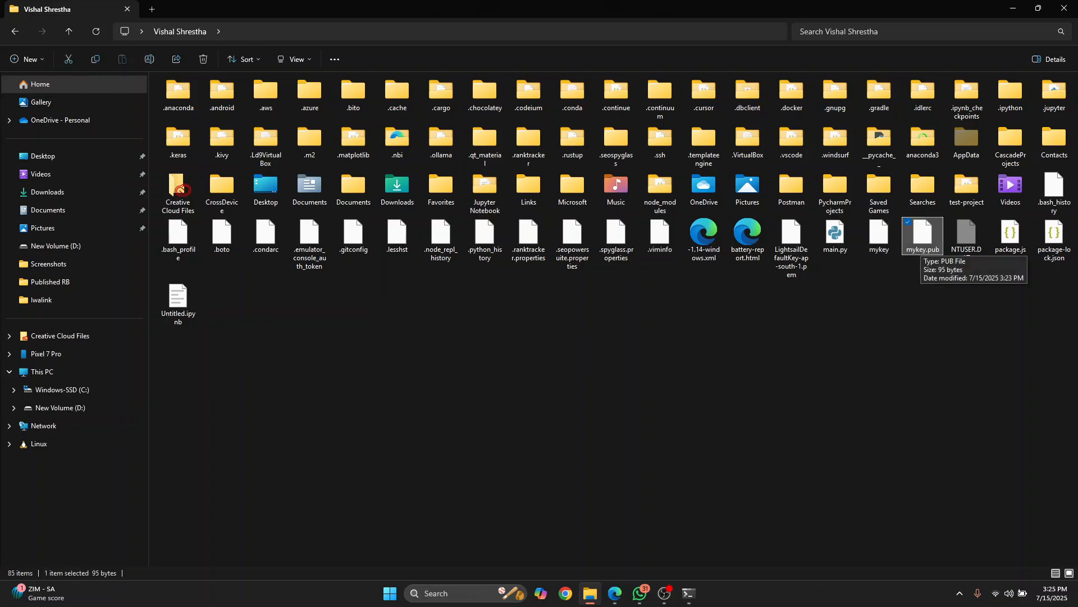
pyautogui.rightClick(922, 236)
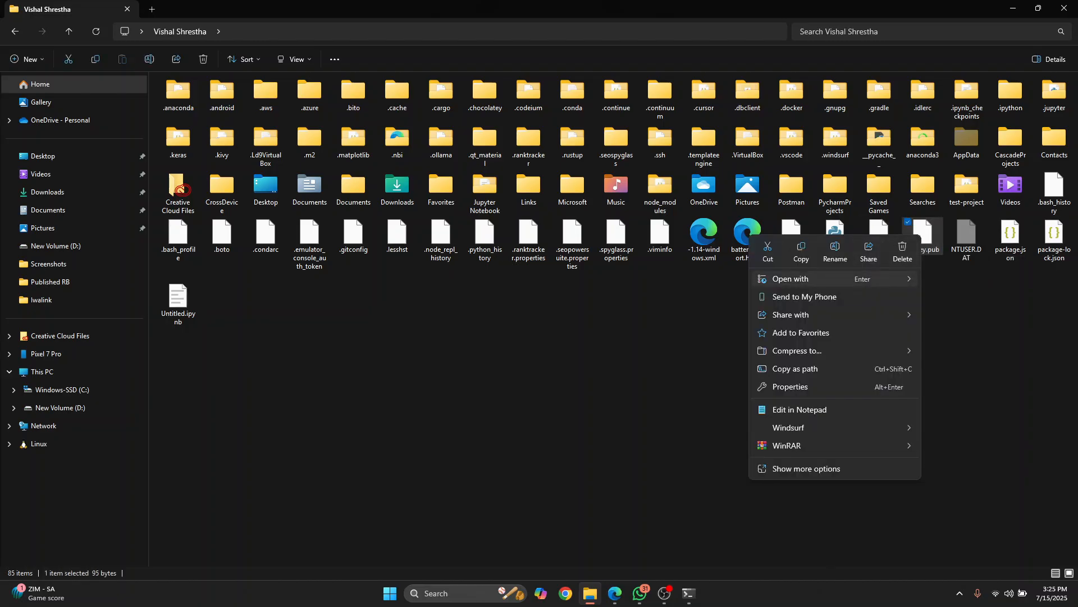
# Step: View mykey.pub in Notepad and copy the whole public key text for the 'my pc' entry
pyautogui.click(799, 409)
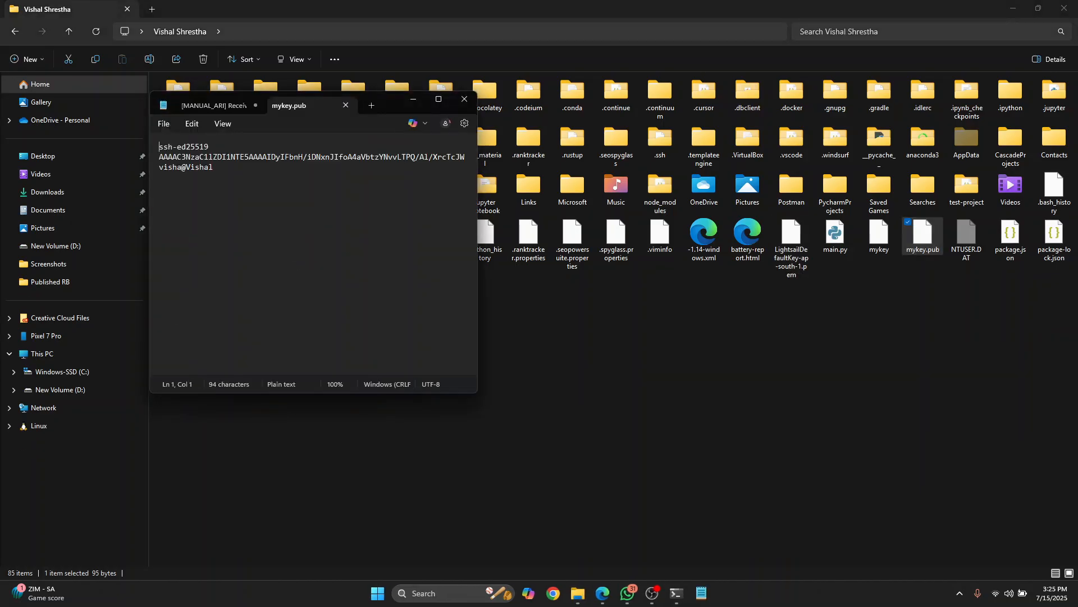
pyautogui.press('ctrl+a')
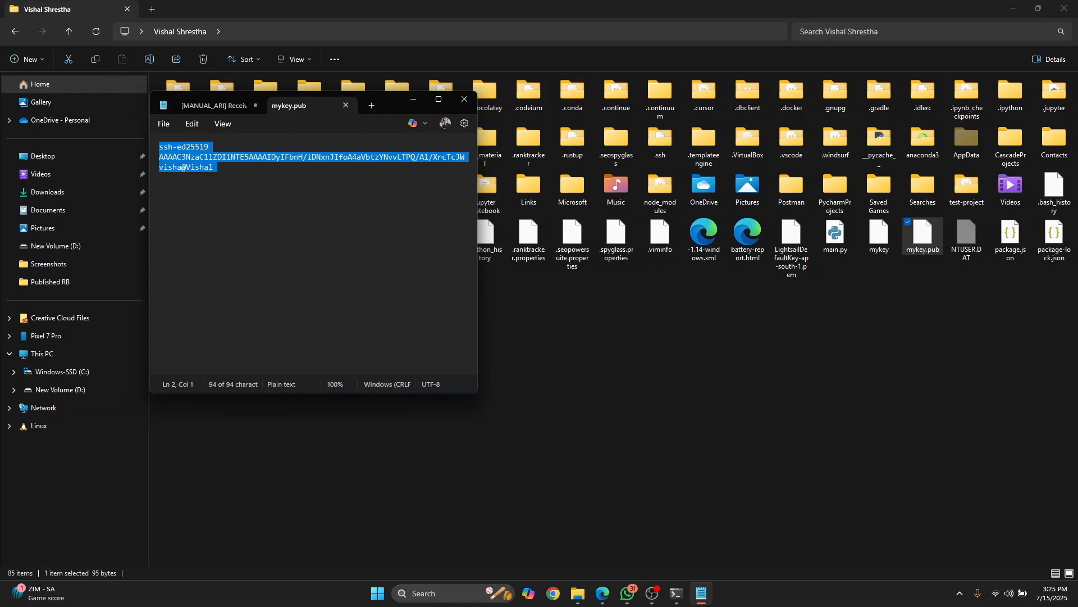
pyautogui.write('my pc')
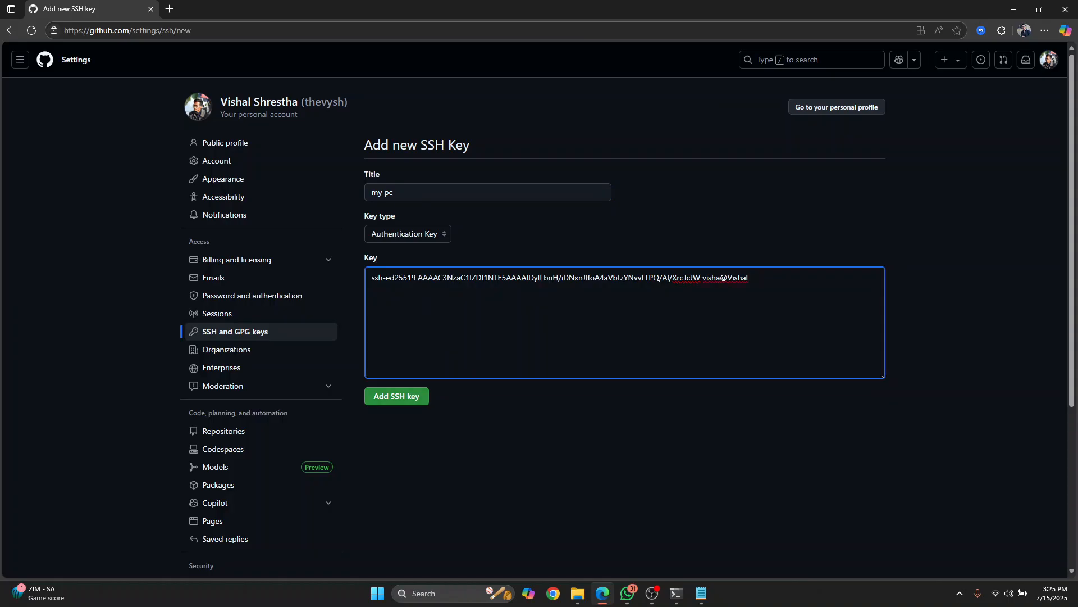
# Step: Add the pasted key as the 'my pc' SSH key, reaching GitHub's Confirm access check
pyautogui.click(397, 396)
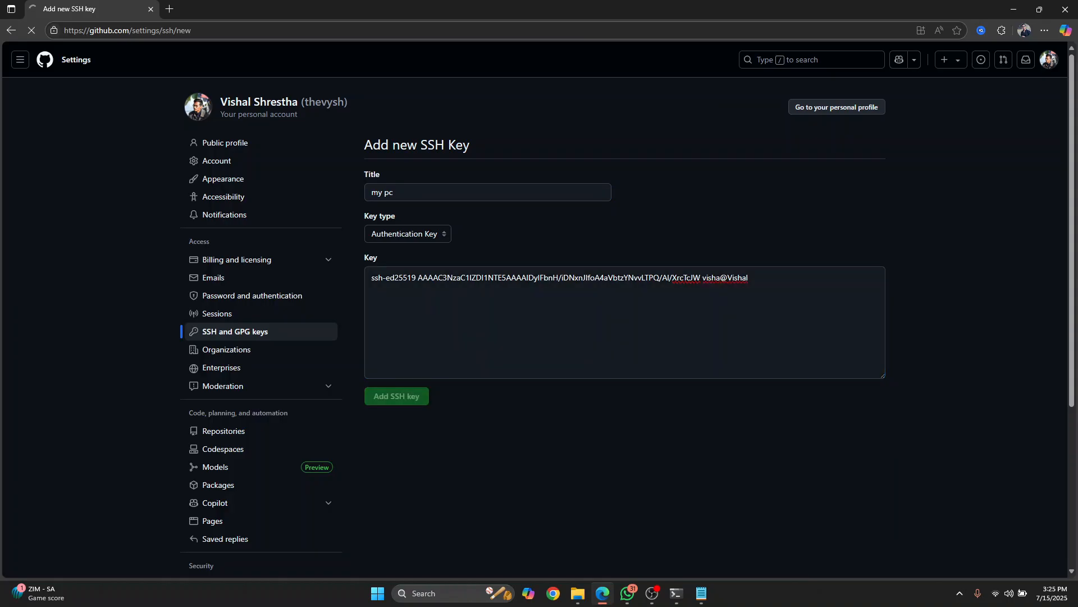
pyautogui.click(397, 395)
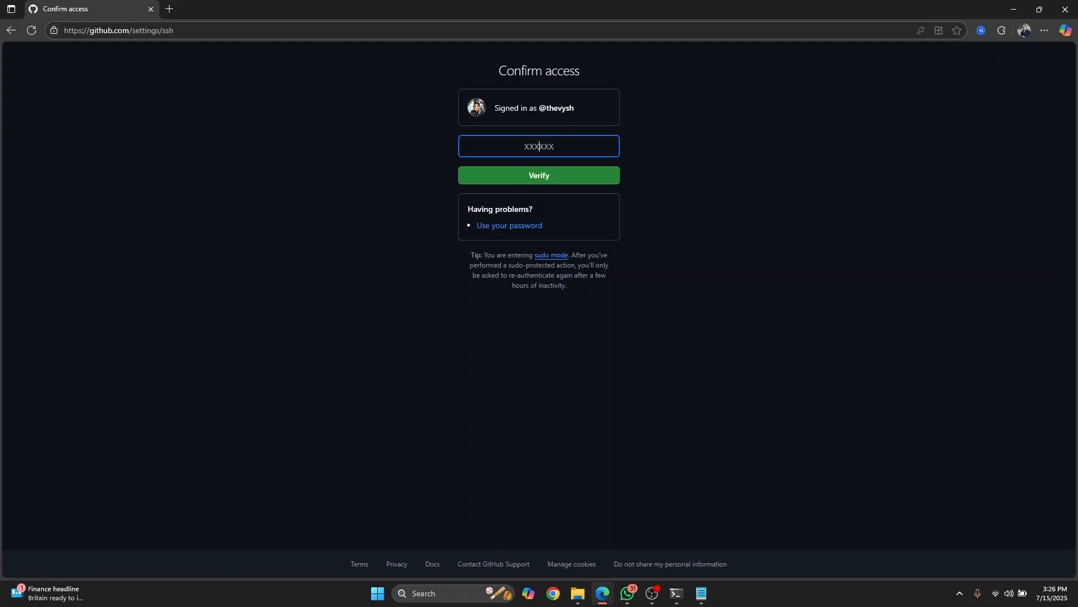
pyautogui.click(675, 593)
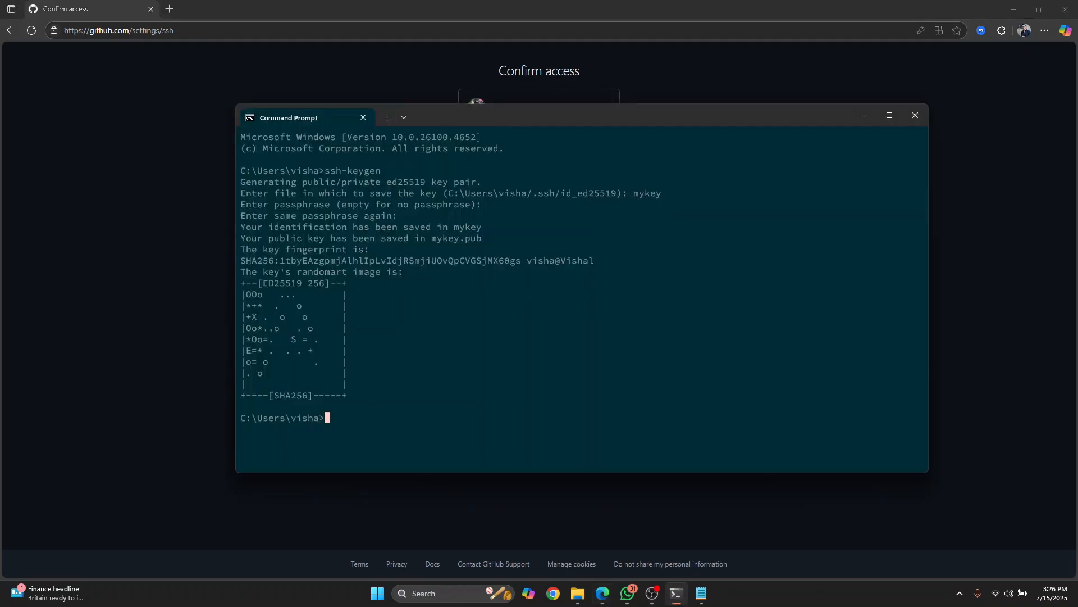
# Step: Clear the Command Prompt output, start an ssh-key entry, then close the window
pyautogui.write('clear')
pyautogui.write('ss')
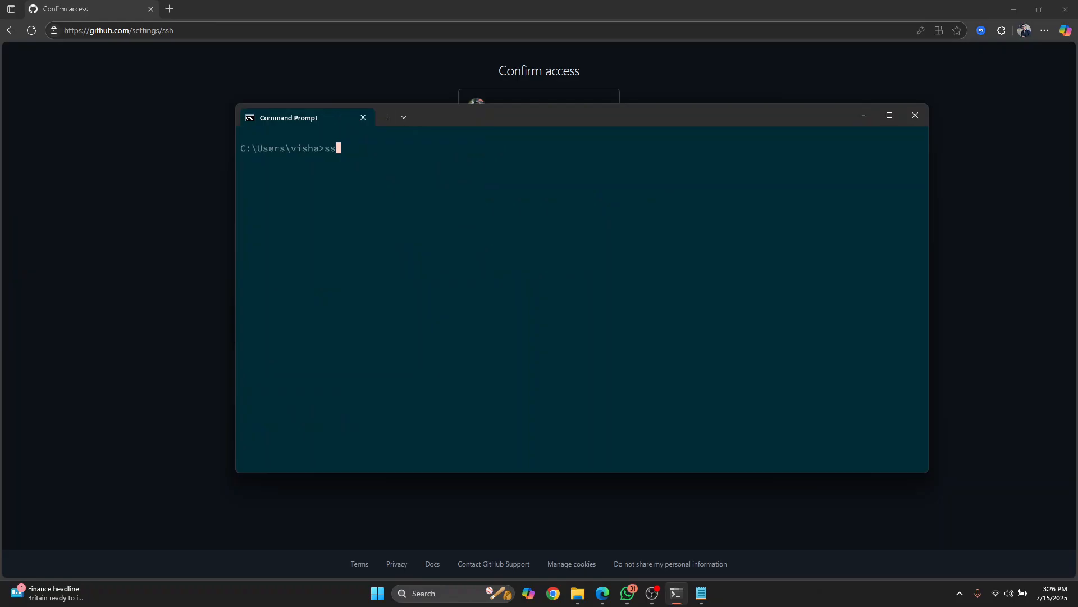
pyautogui.write('h')
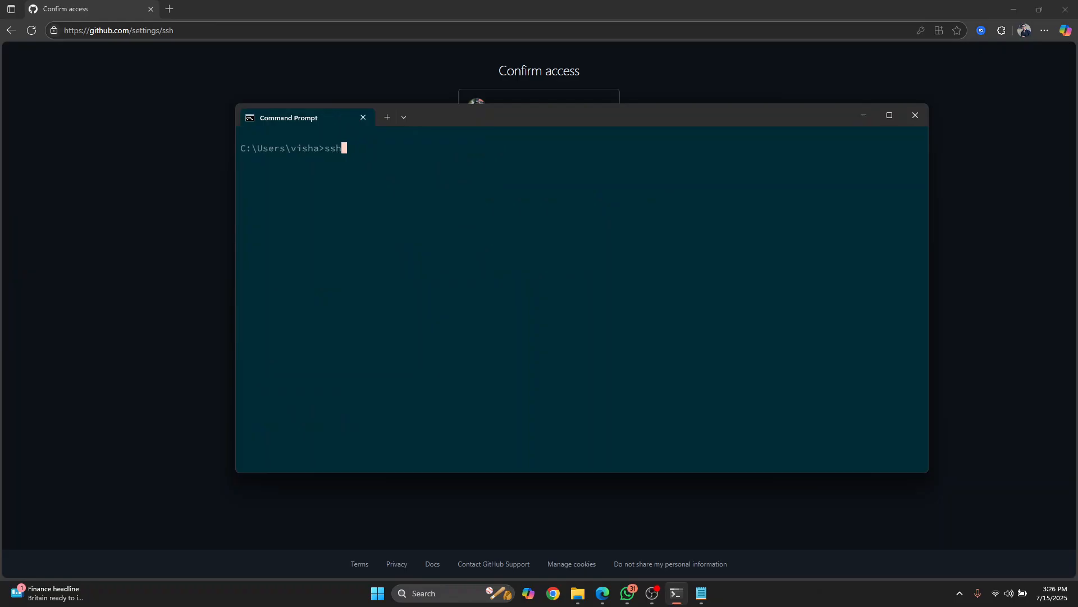
pyautogui.write('-key')
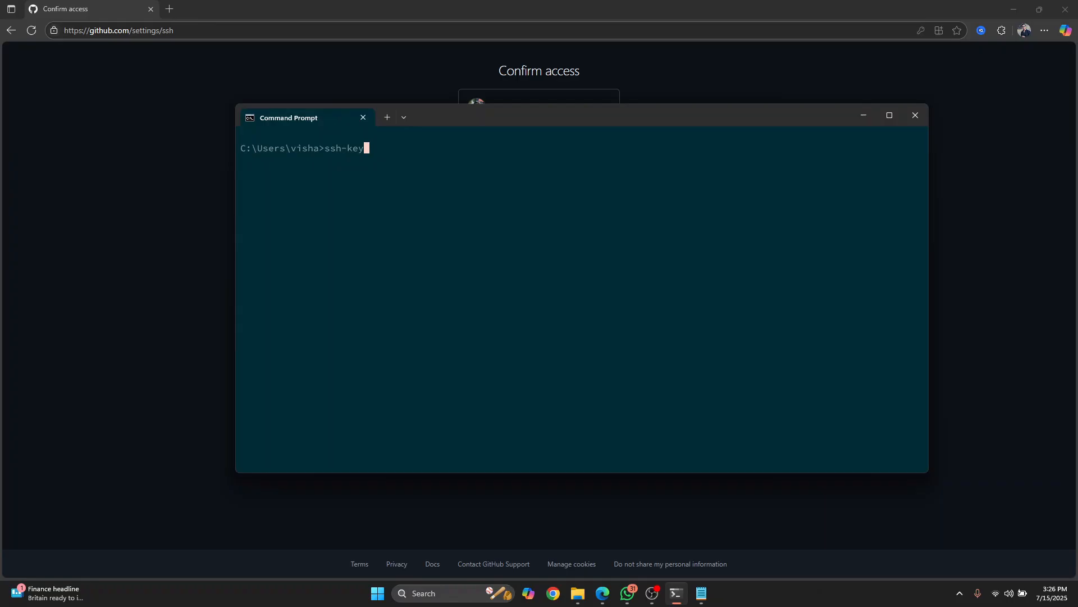
pyautogui.moveTo(914, 114)
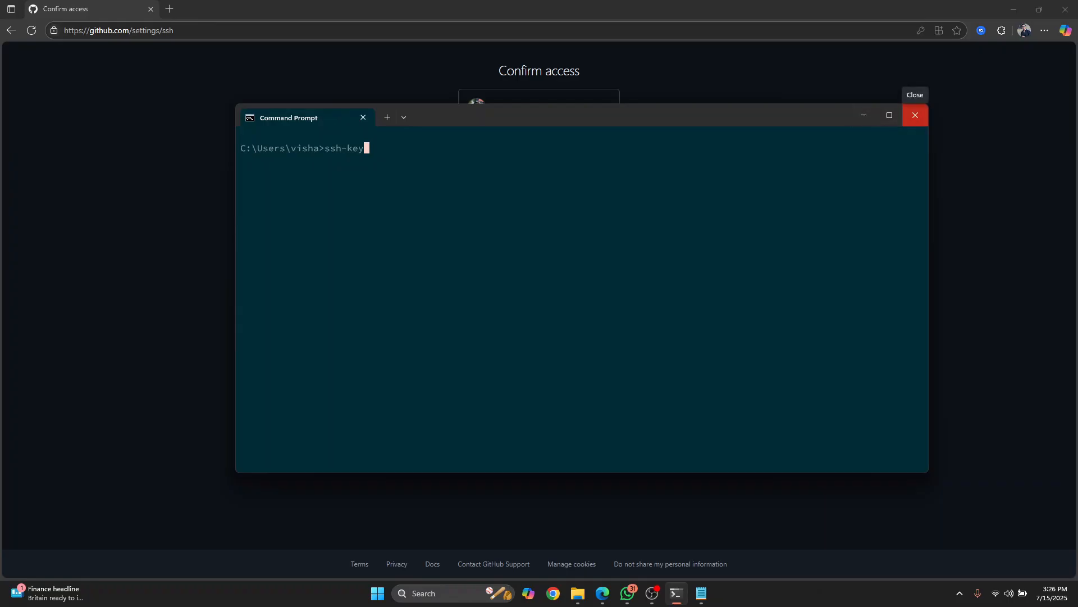
pyautogui.click(915, 114)
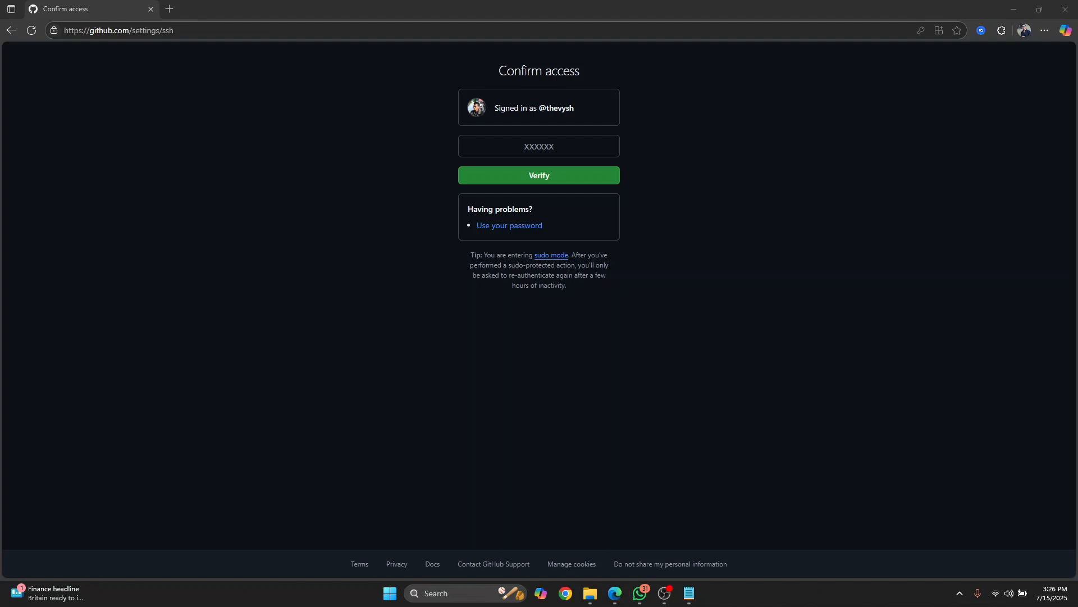